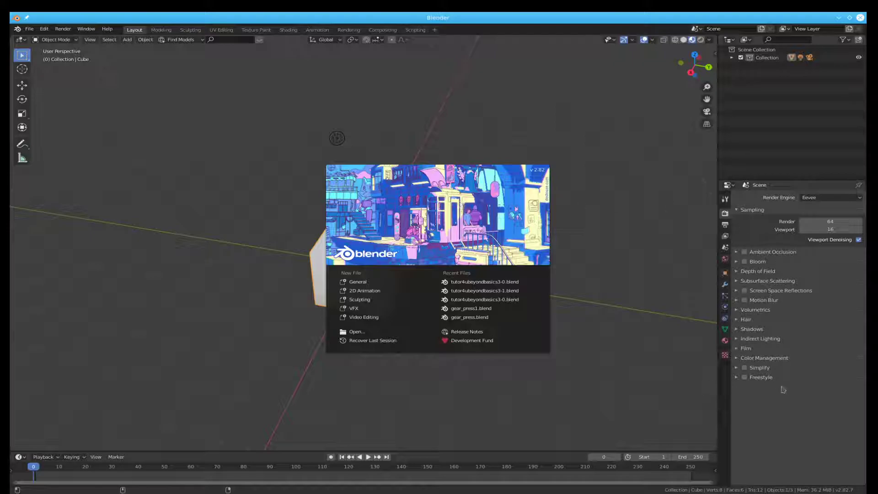
mouse_move(485, 291)
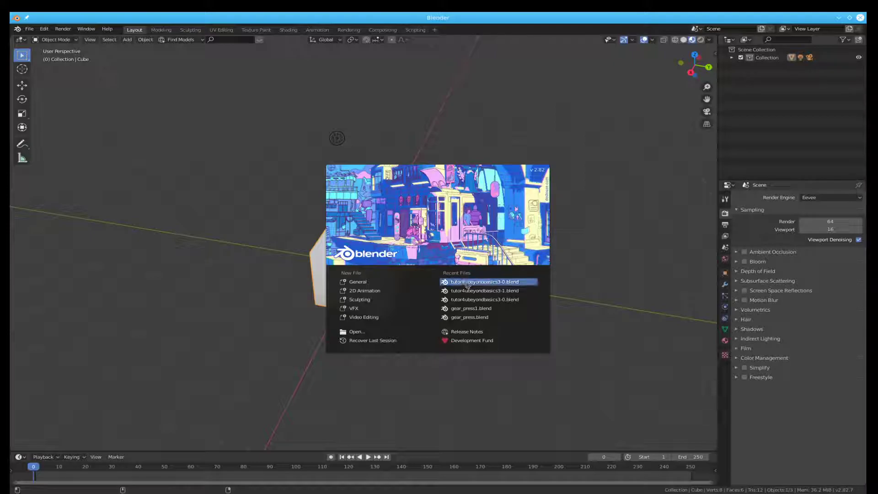
Open tutor4ubeyondbasics3-0.blend and enlarge the Shader Editor to reveal the full node tree
click(484, 282)
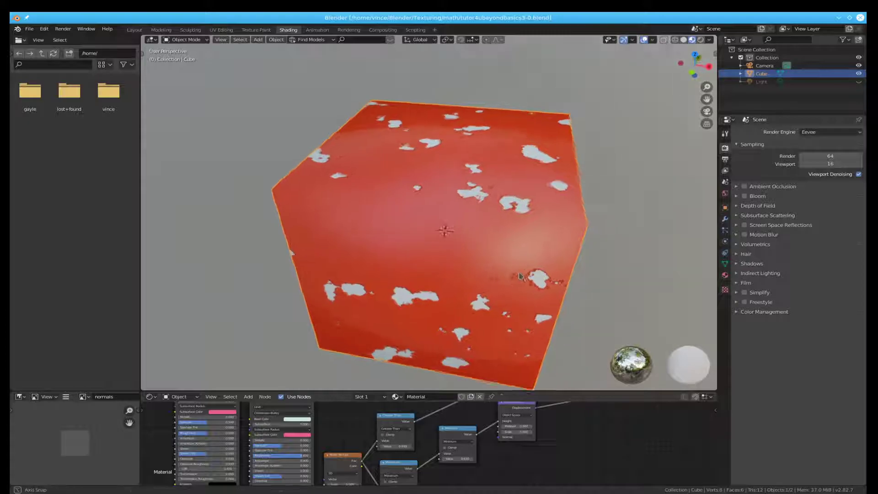
drag(520, 274, 561, 385)
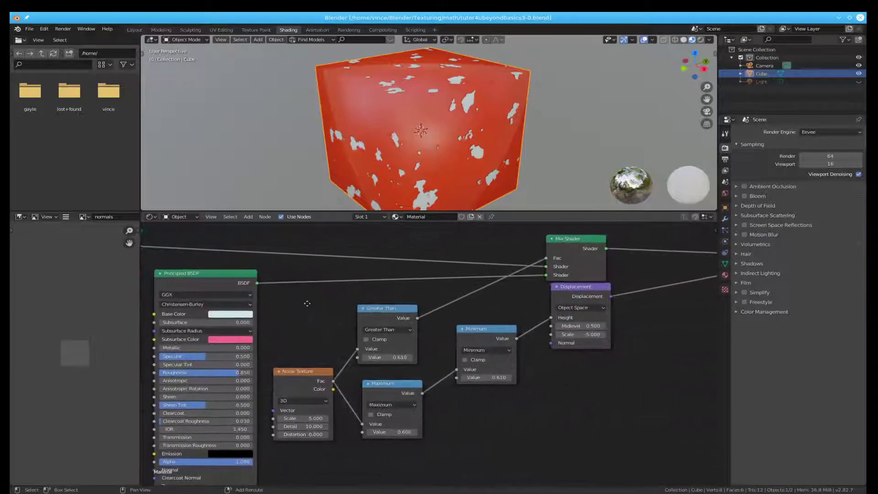
drag(307, 303, 188, 308)
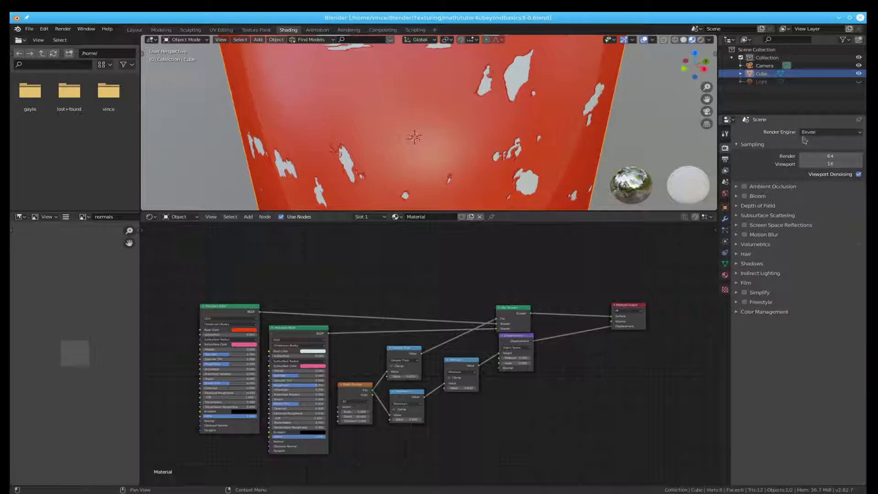
Switch the render engine to Cycles, set world Strength to 3.0, and select the Cube
click(831, 132)
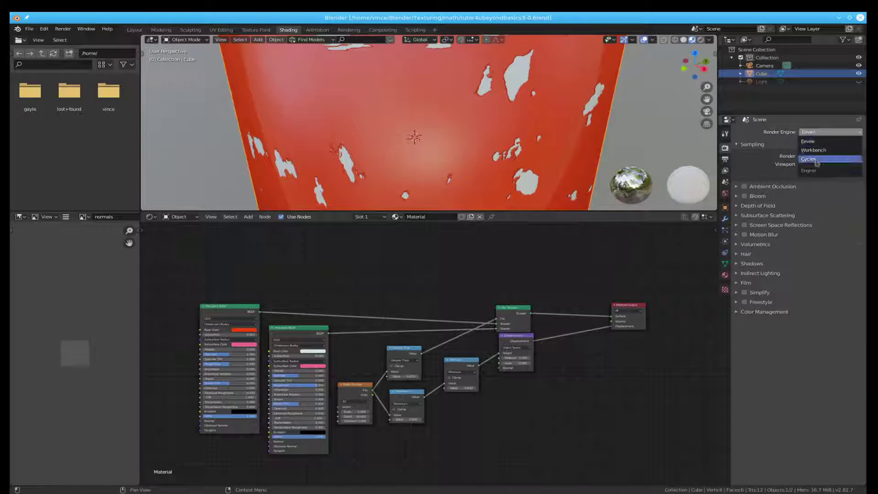
click(808, 158)
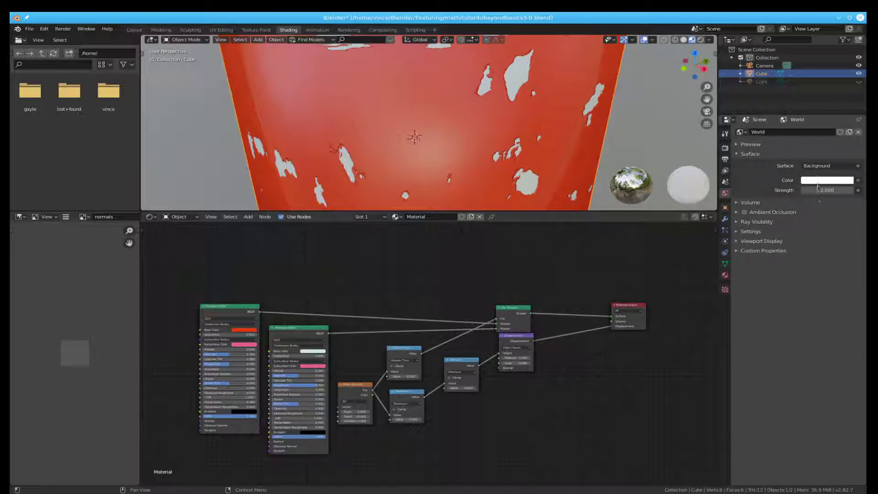
click(826, 179)
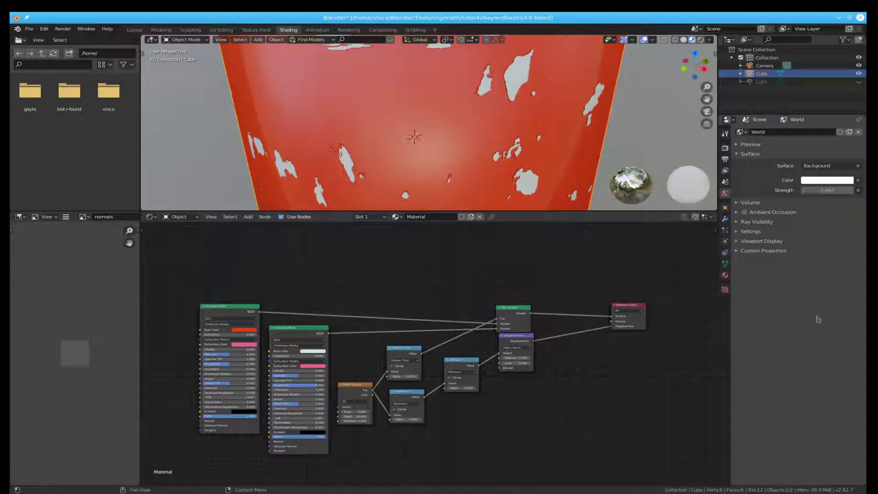
click(826, 190)
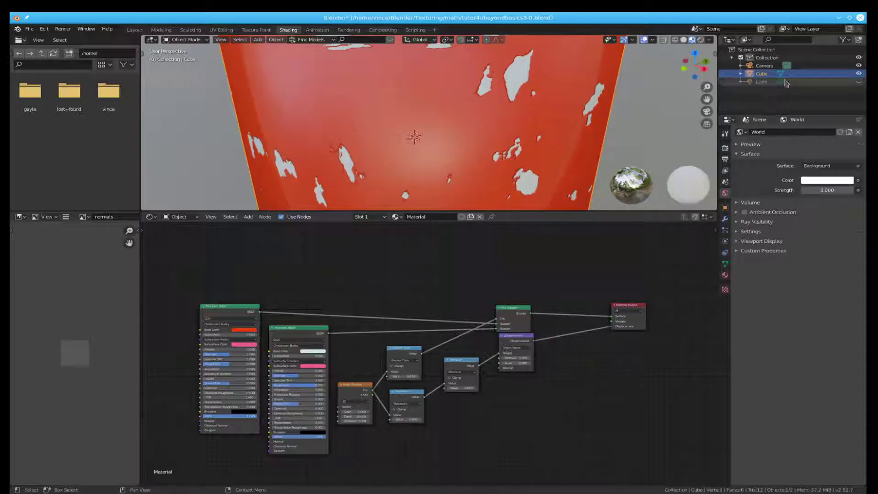
click(862, 82)
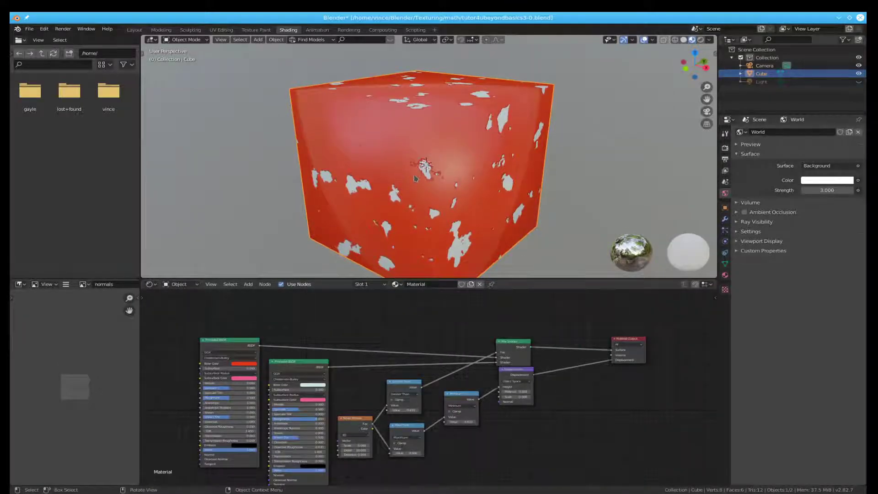
Unwrap the cube in Edit Mode and view its faces in the UV Editor
key(Tab)
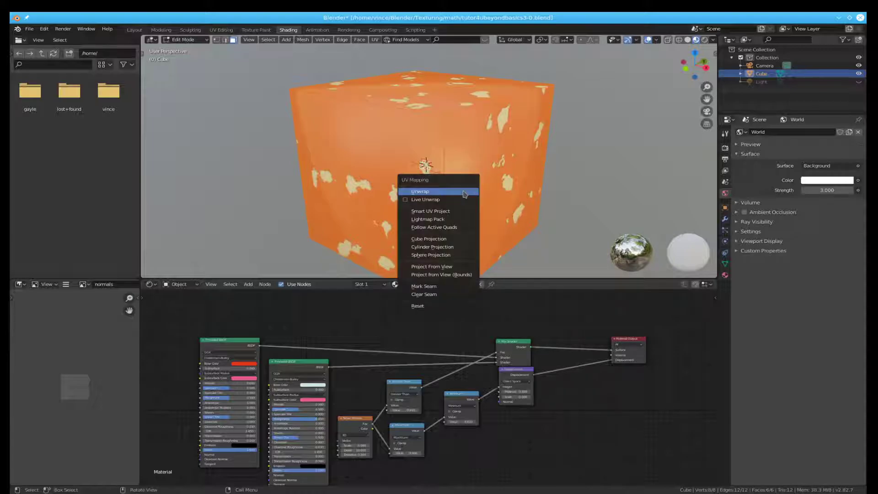
click(419, 191)
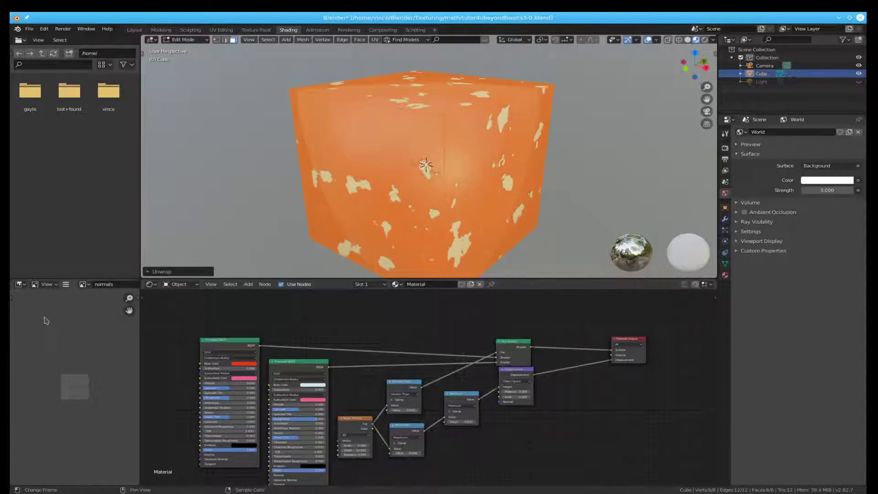
click(20, 284)
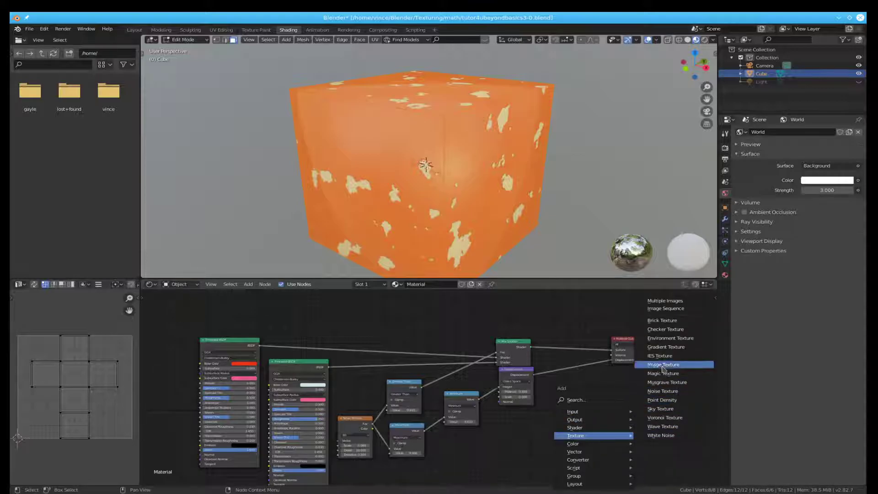
Add an Image Texture node holding a new 1024×1024 image named 'diffuse'
click(662, 364)
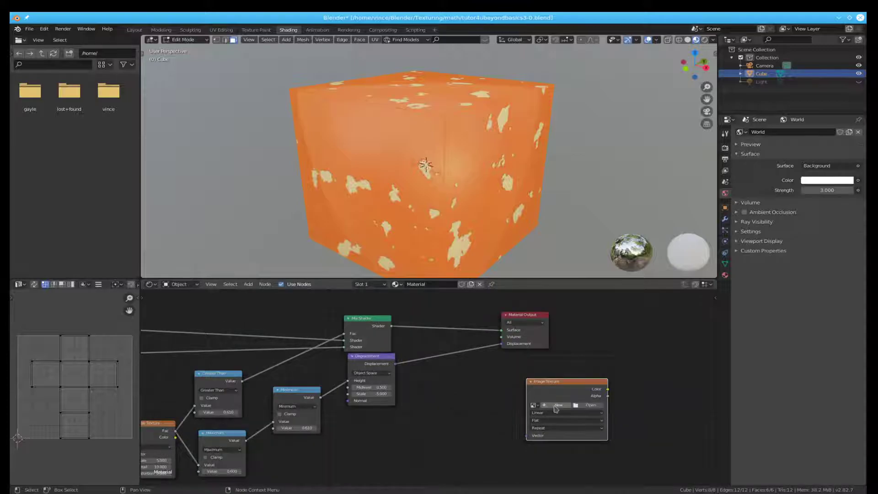
click(558, 405)
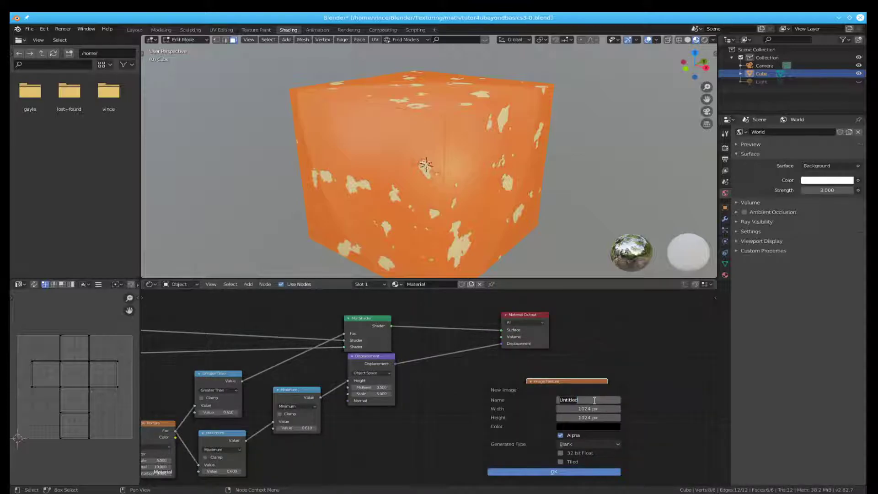
text(diffuse)
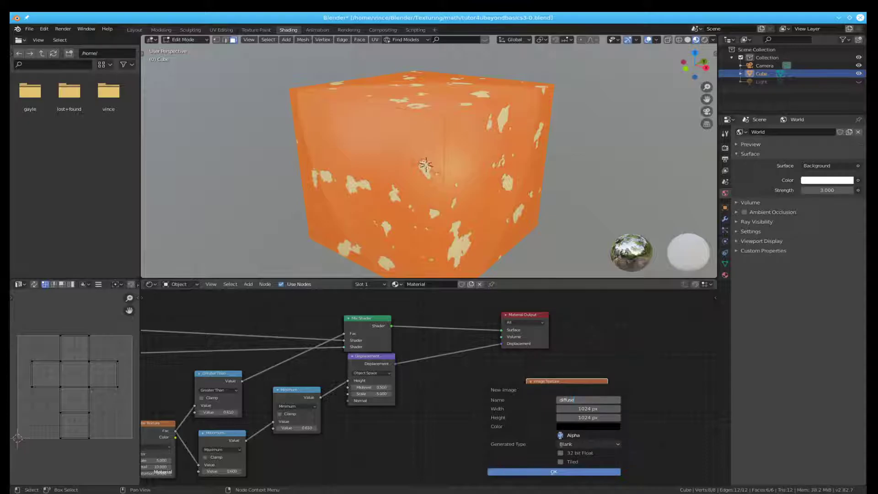
click(553, 471)
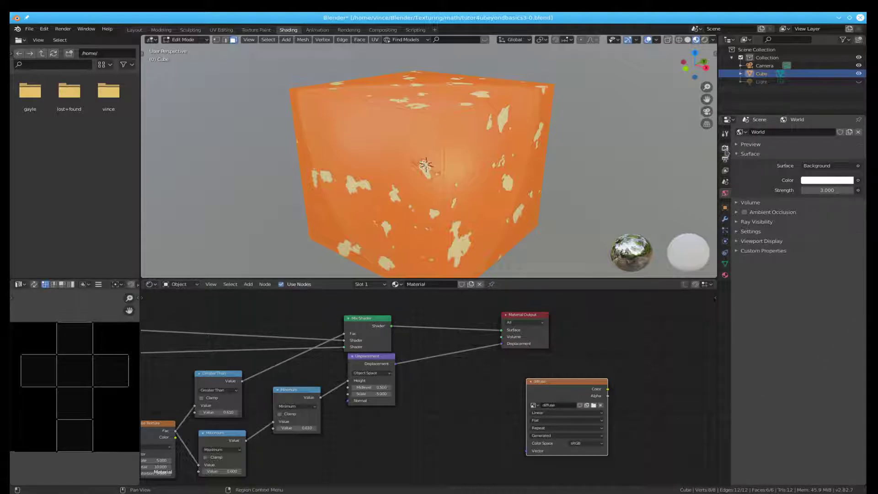
Set Bake Type to Diffuse in Render Properties and bake the spotted colours
click(725, 149)
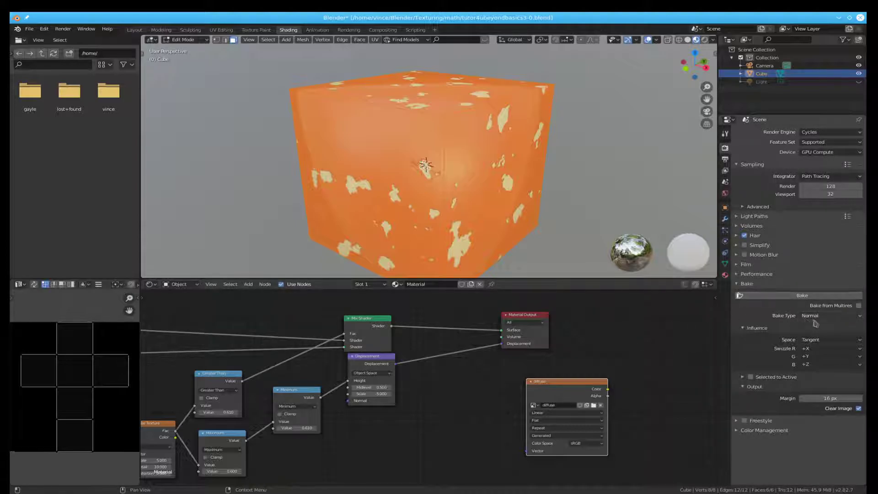
click(830, 315)
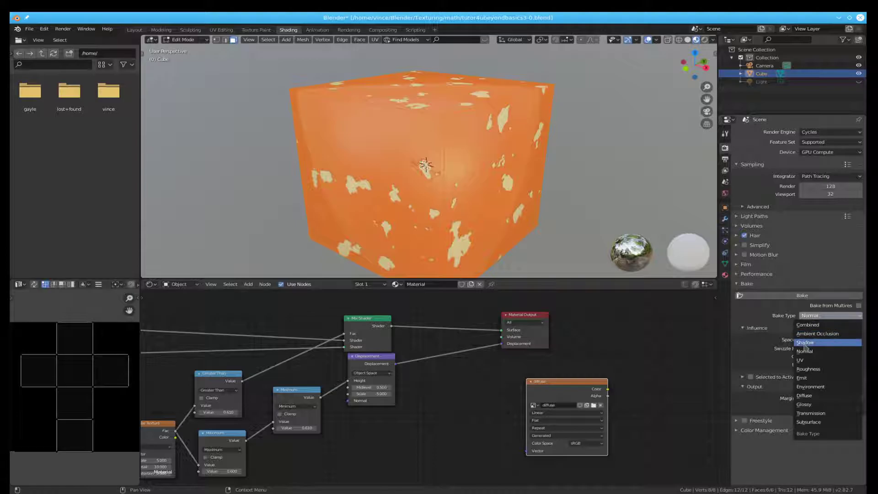
mouse_move(809, 369)
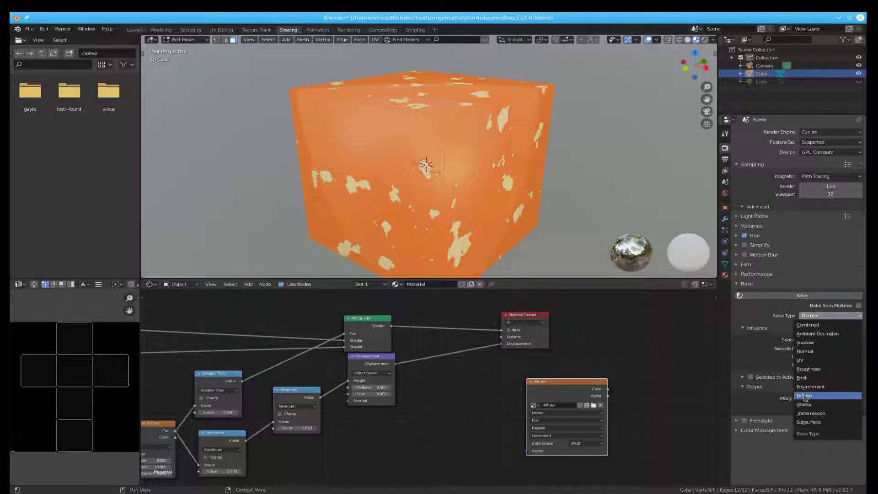
click(804, 395)
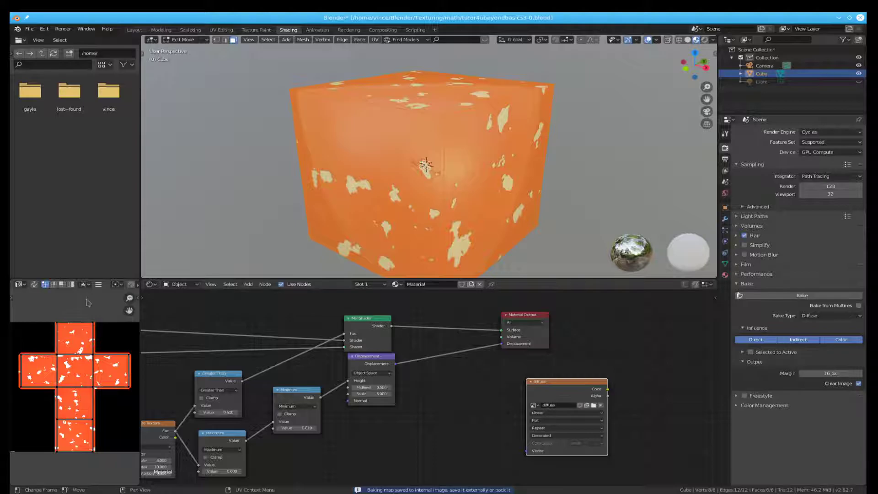
Save the baked diffuse texture as diffuse.png in the math folder
click(98, 284)
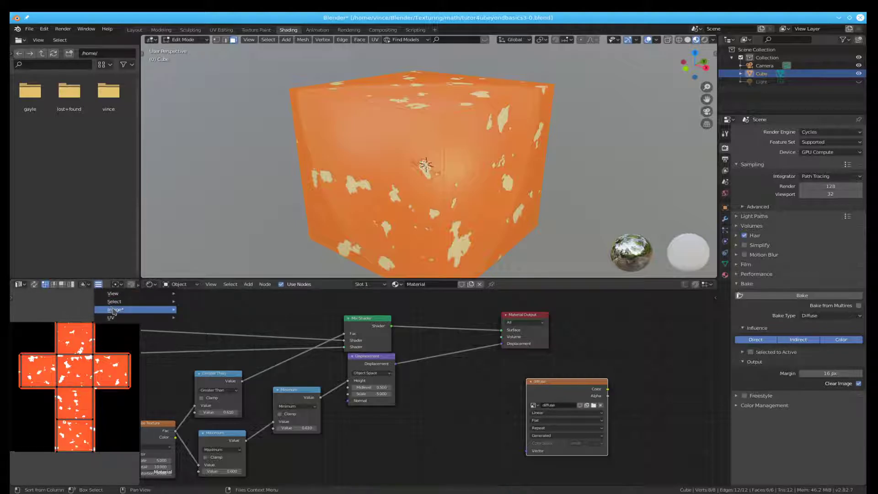
click(115, 310)
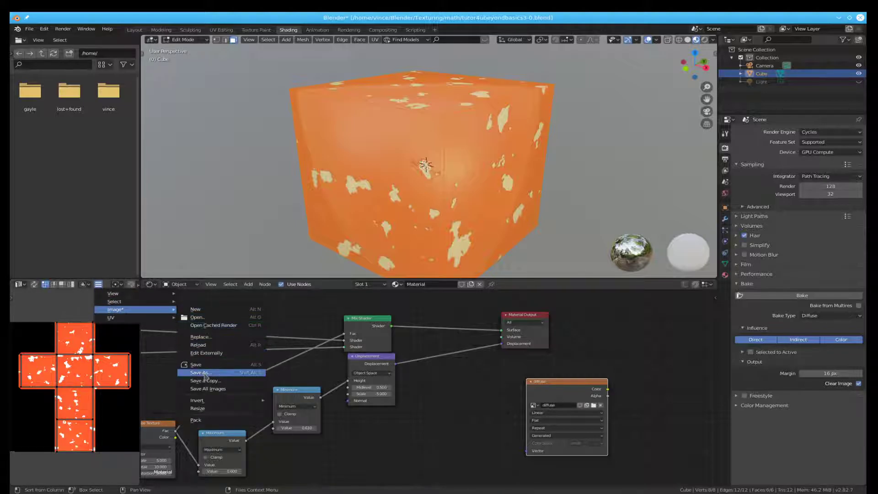
click(202, 372)
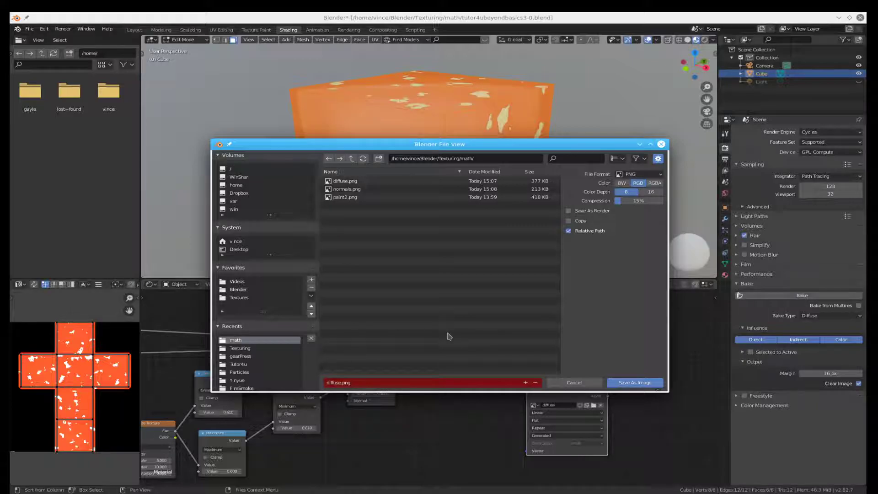
click(634, 382)
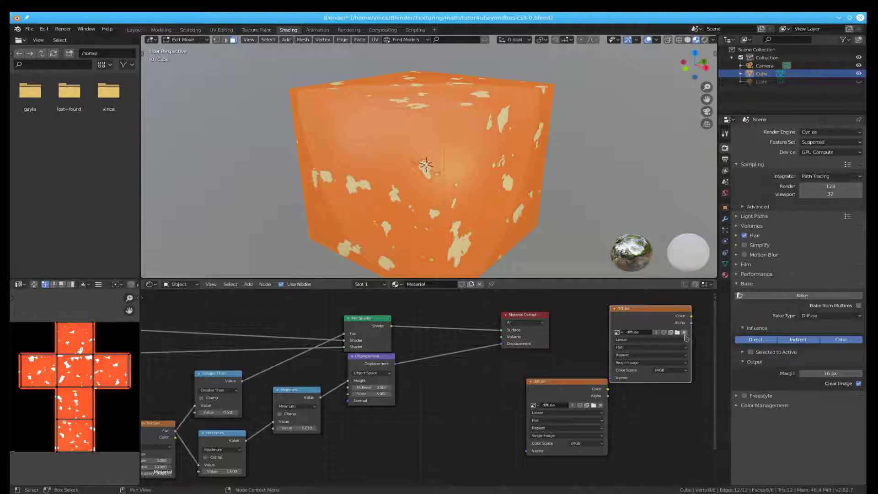
Create a new 'normals' image in the texture node and bake a Normal map into it
click(685, 332)
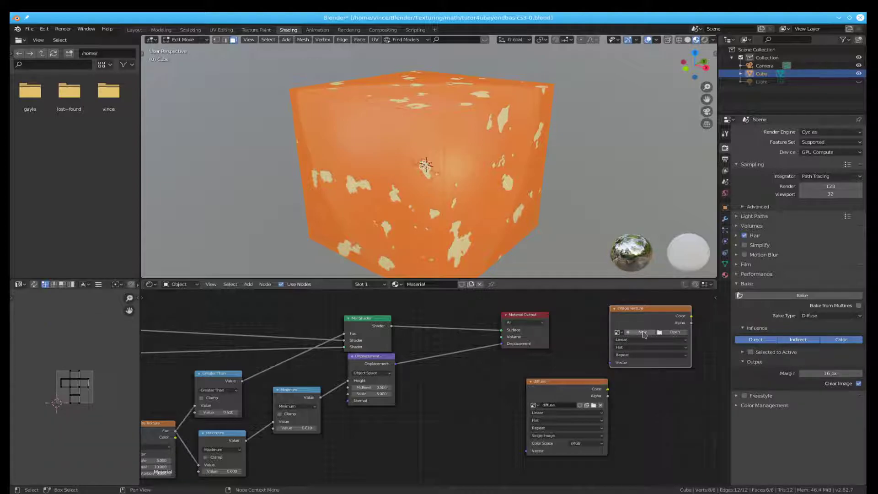
click(641, 332)
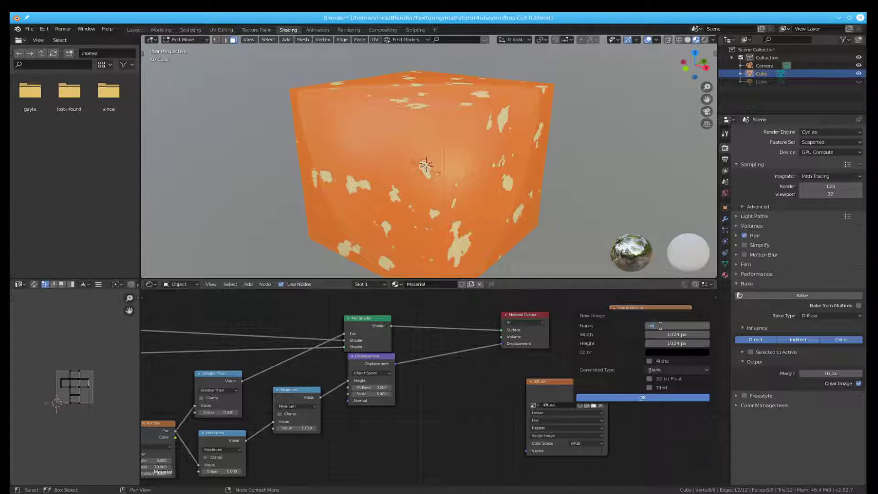
text(normals.001)
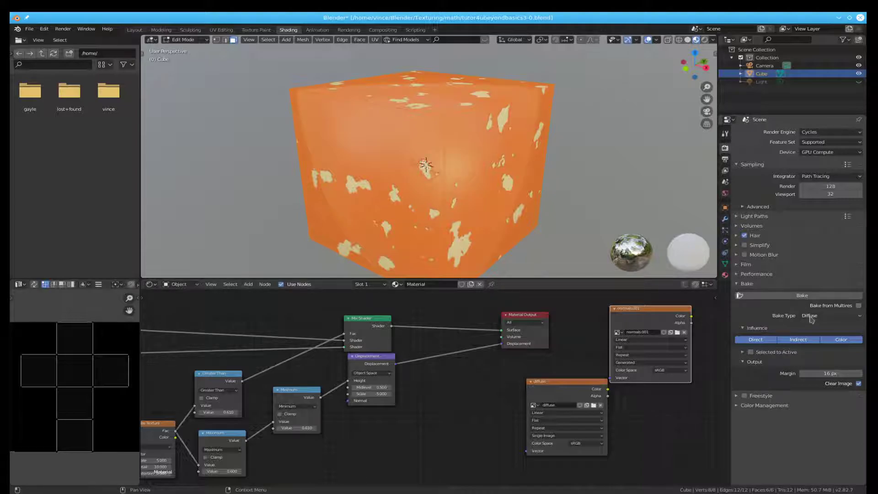
click(831, 315)
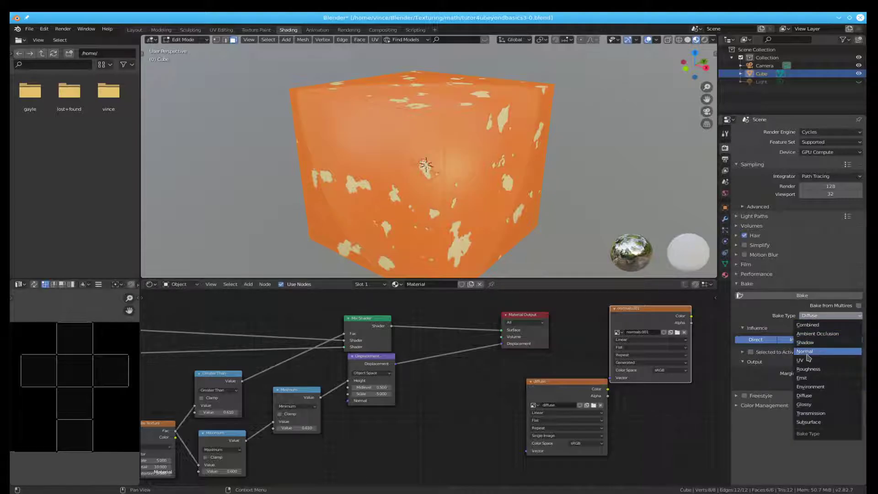
click(804, 351)
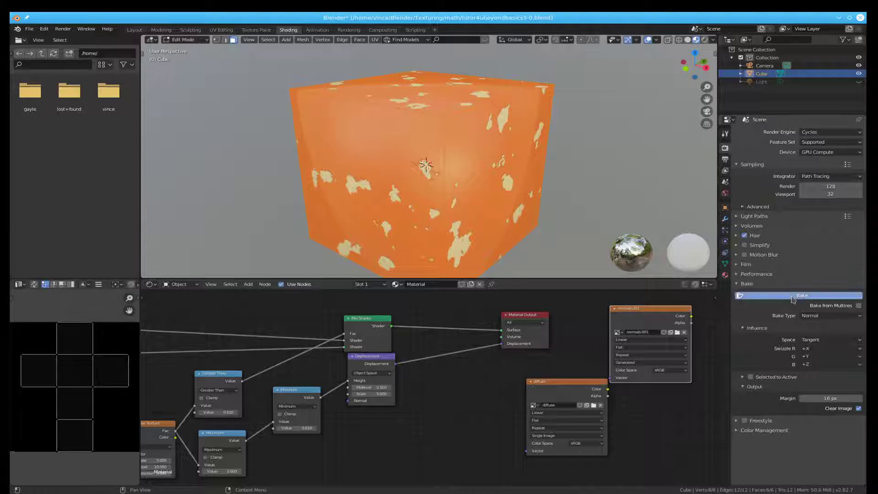
click(802, 295)
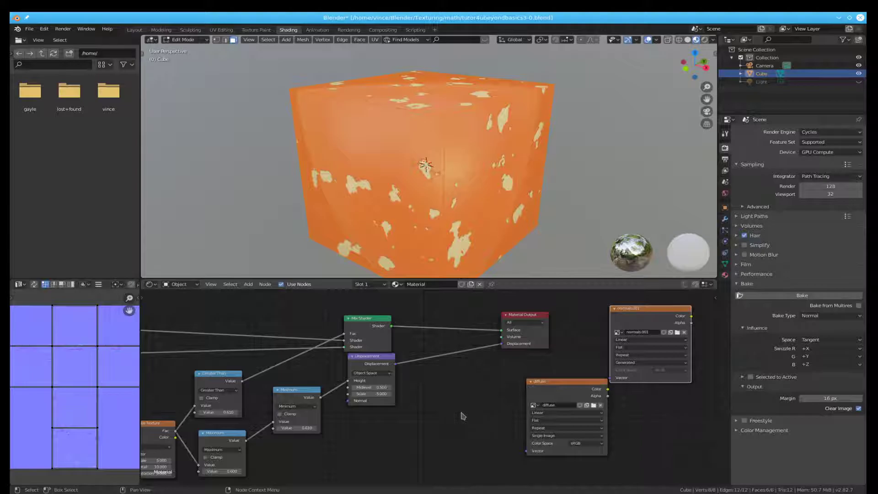
Save the baked normal map over the existing normals.png in the math folder
click(98, 284)
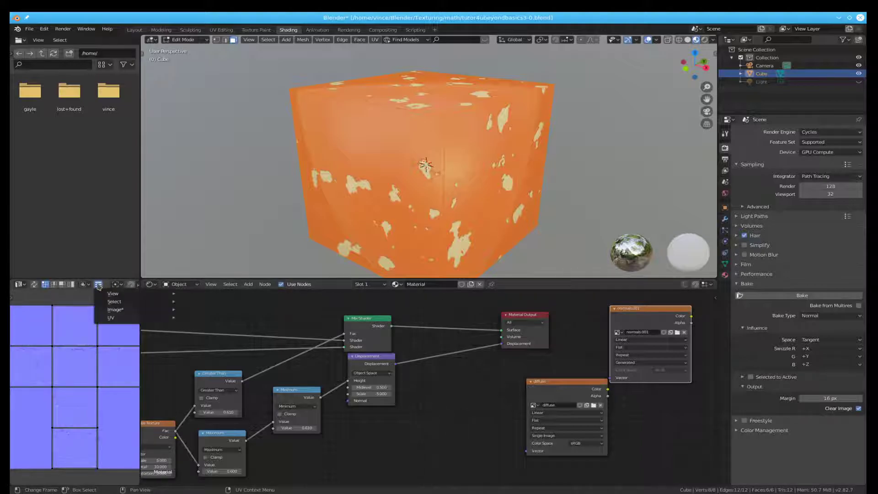
click(115, 309)
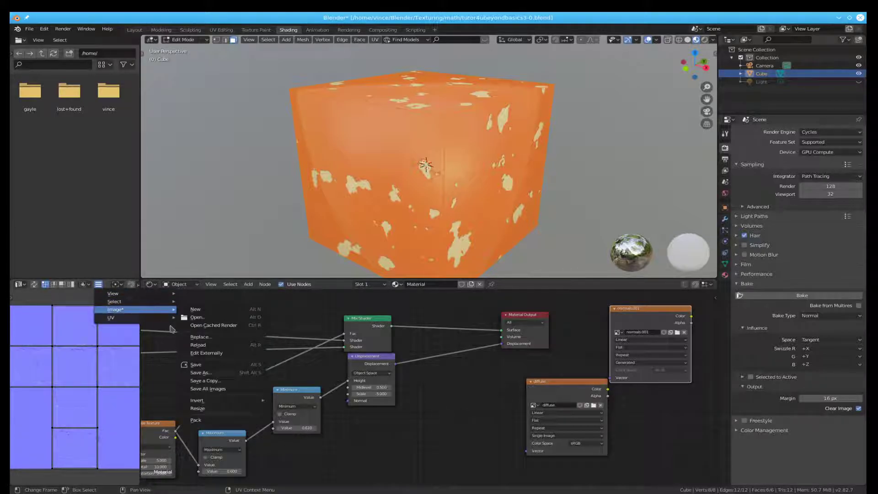
click(200, 372)
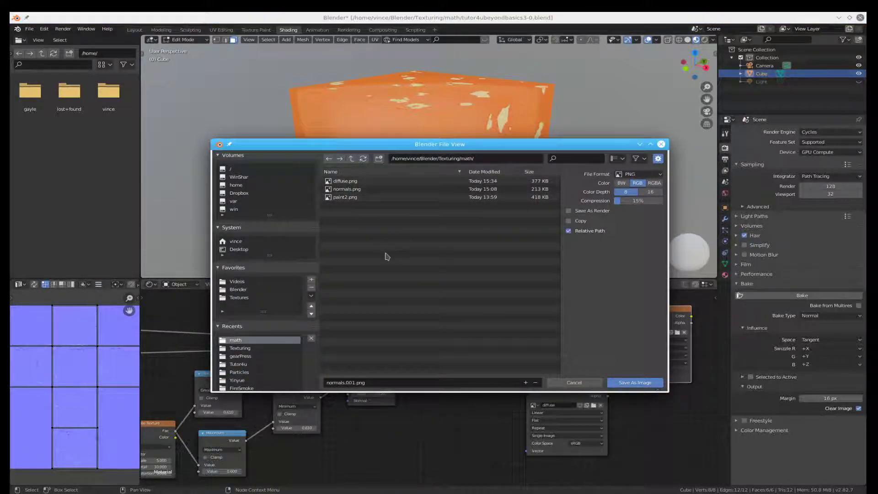
click(347, 189)
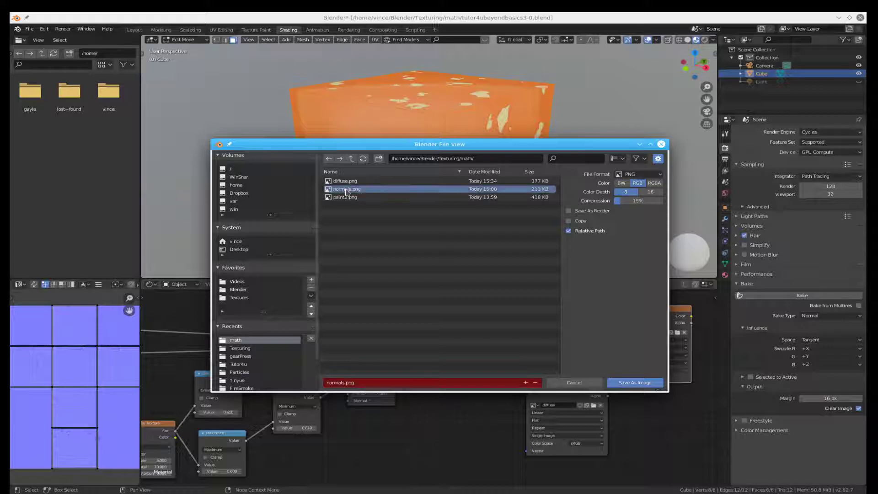
click(634, 382)
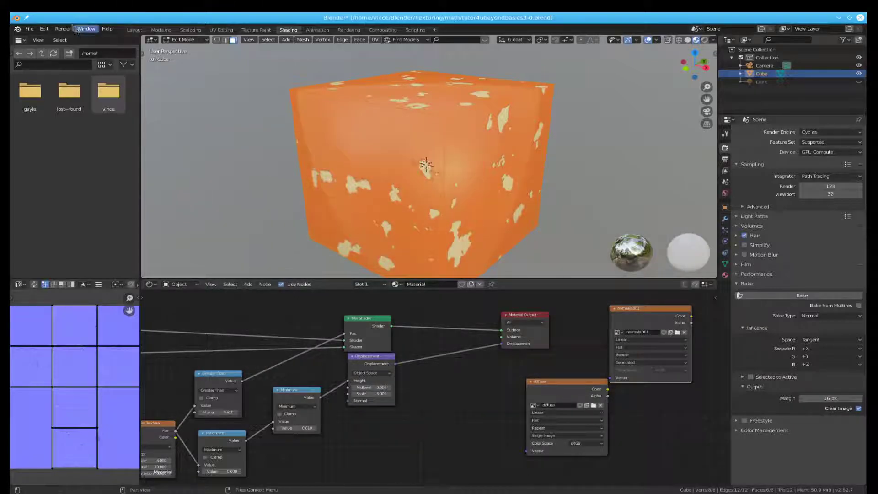
Export the cube as tutor4ubeyondbasics3-0.dae using the SL+Open Sim COLLADA preset
click(30, 28)
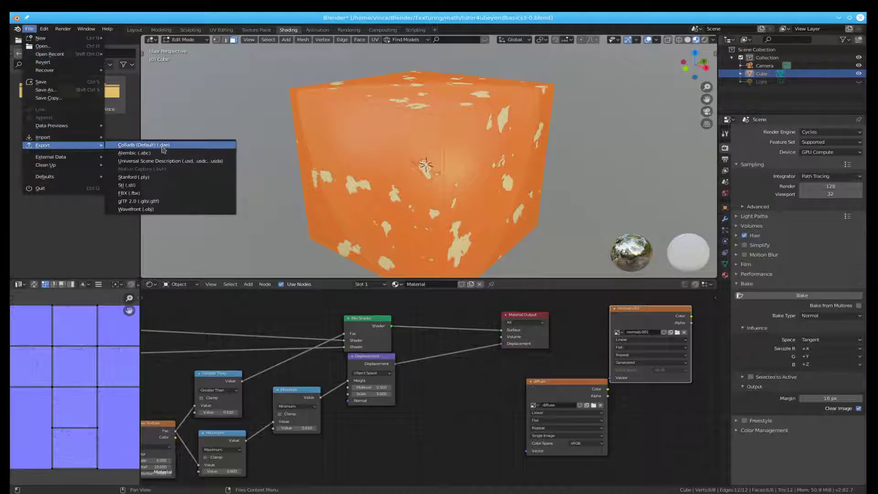
click(143, 145)
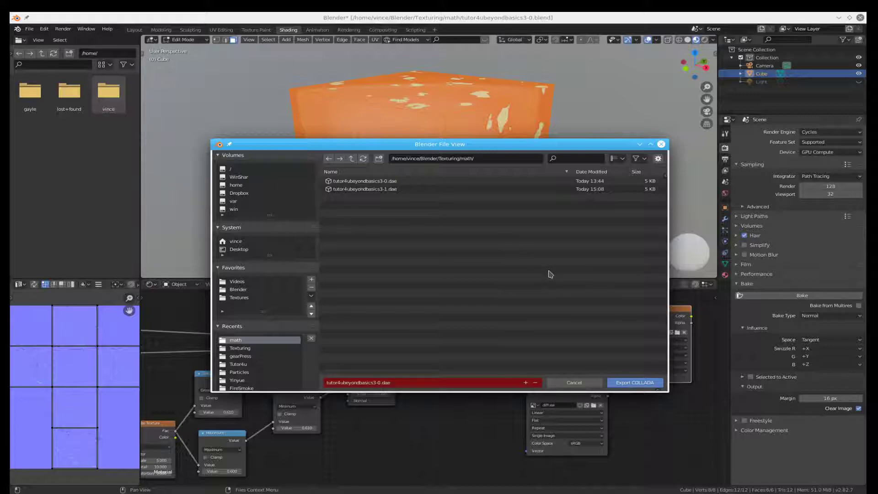
click(658, 159)
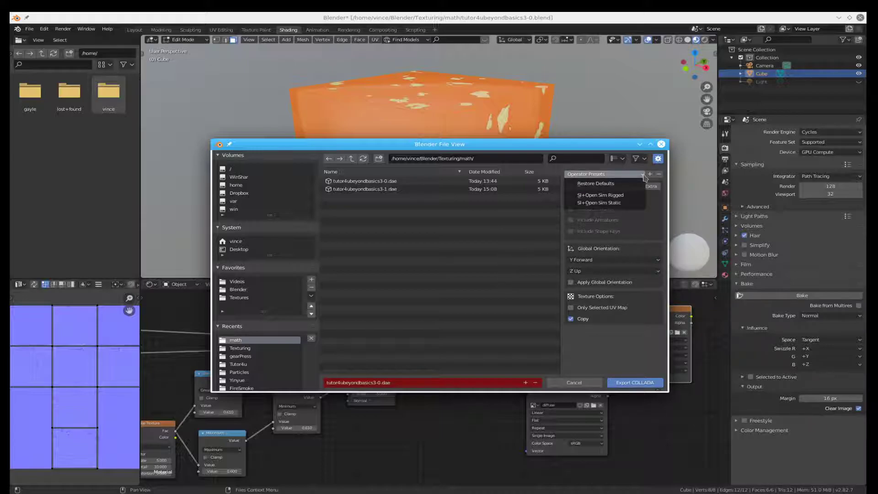
mouse_move(602, 203)
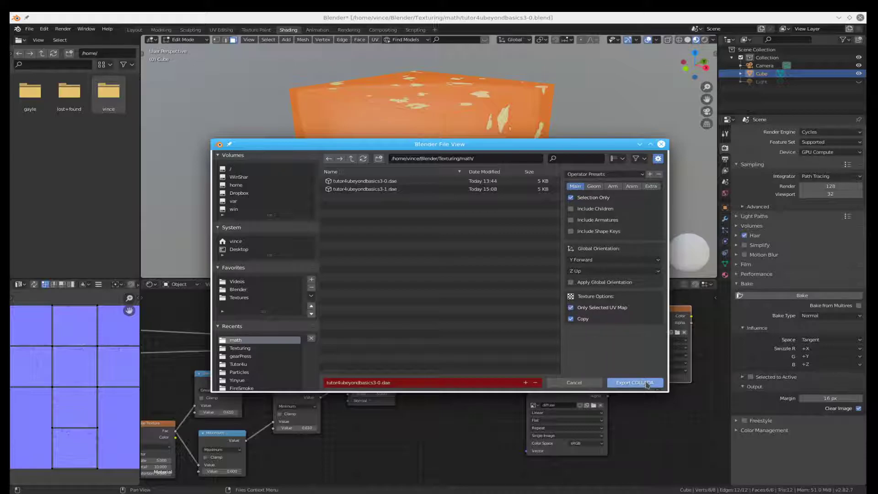
click(634, 383)
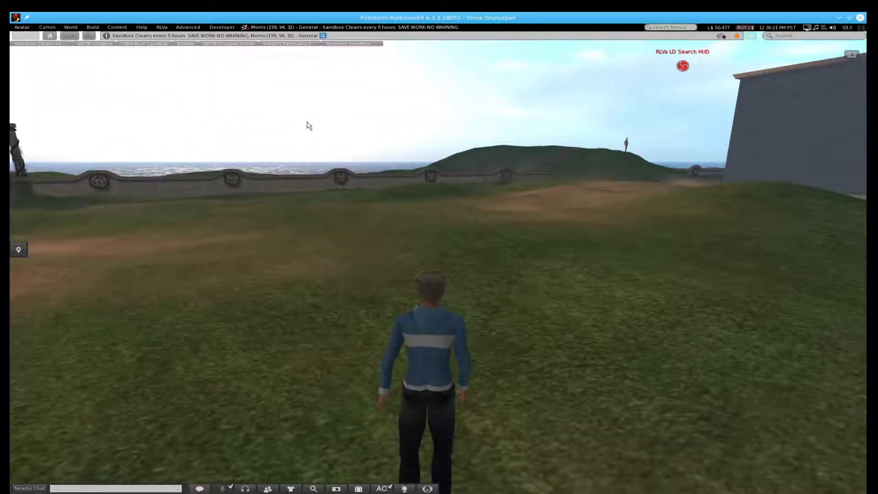
Load tutor4ubeyondbasics3-0.dae into Firestorm's Mesh Model upload dialog
click(92, 27)
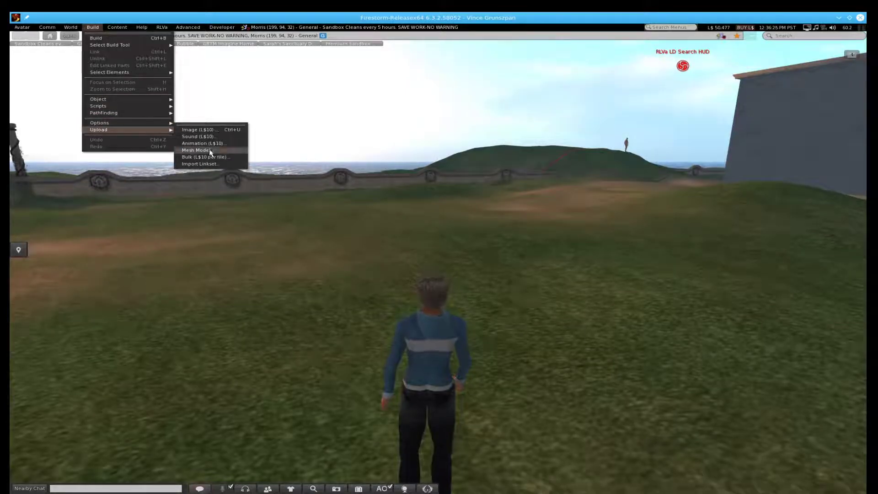
click(196, 149)
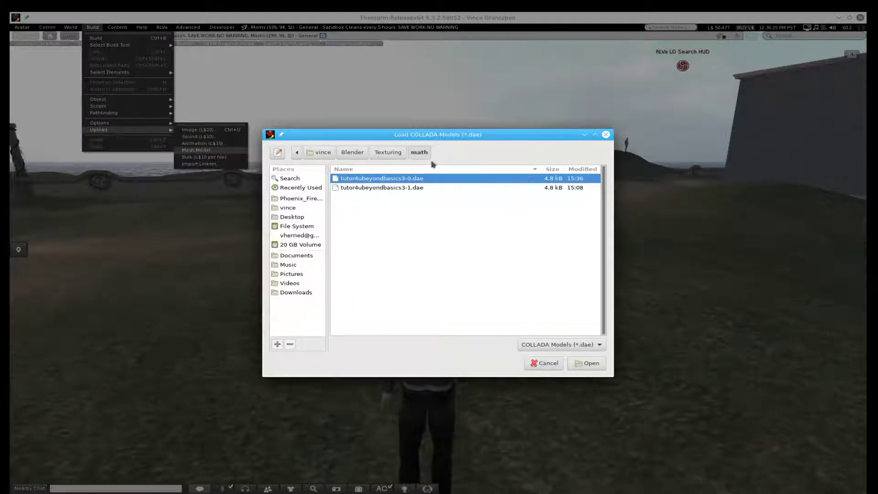
mouse_move(546, 325)
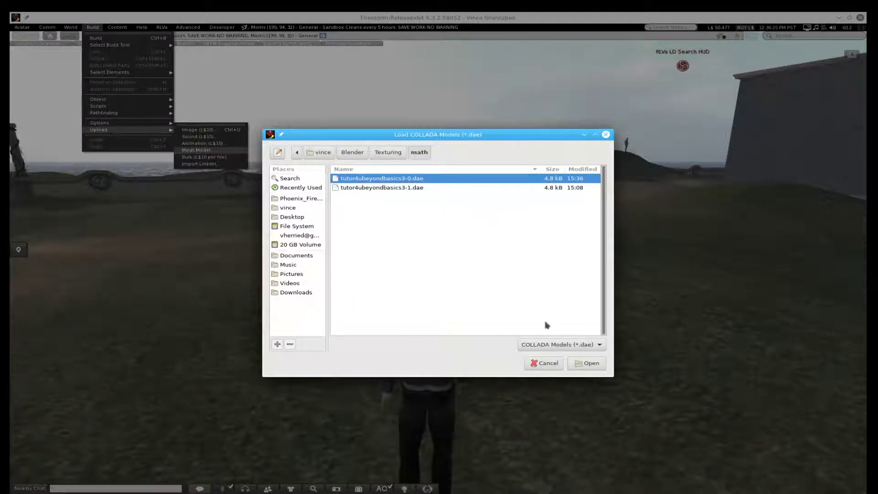
click(586, 362)
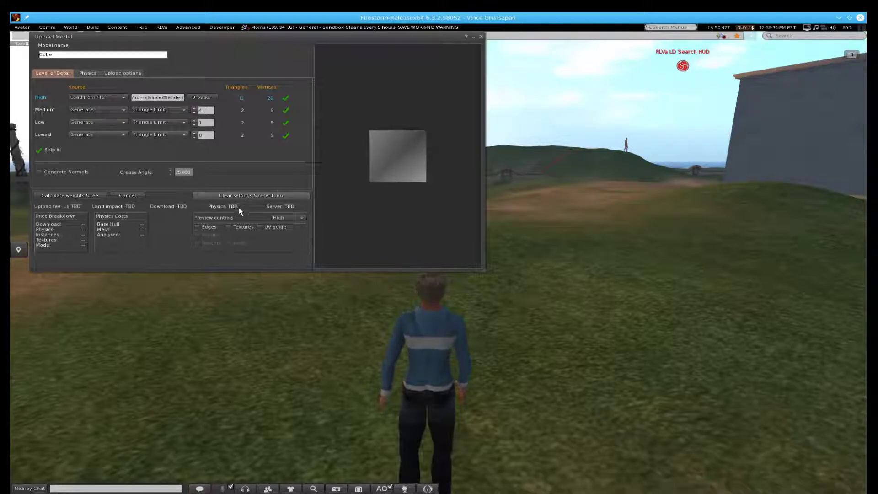
Preview textures, calculate weights and fee, and upload the Cube mesh for L$11
click(228, 227)
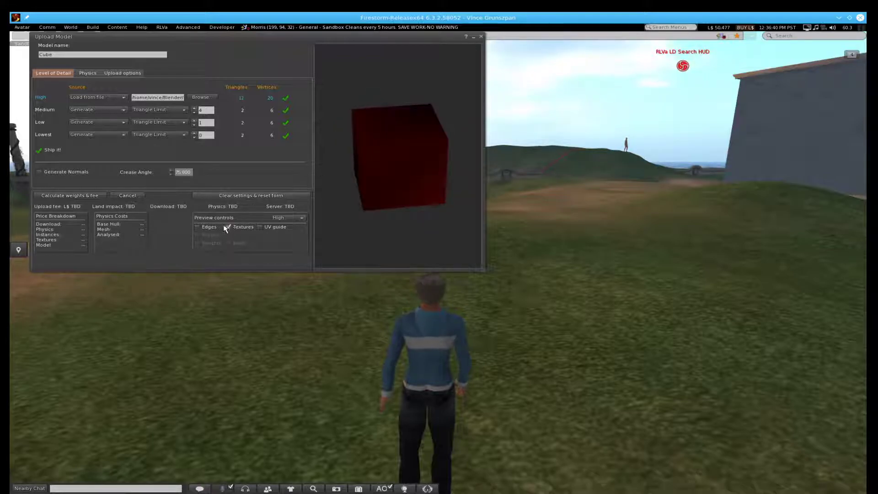
click(228, 227)
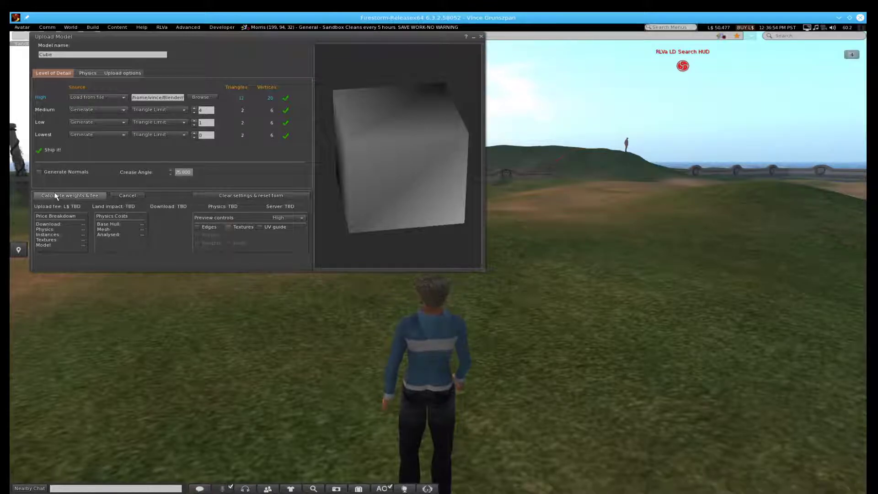
click(69, 196)
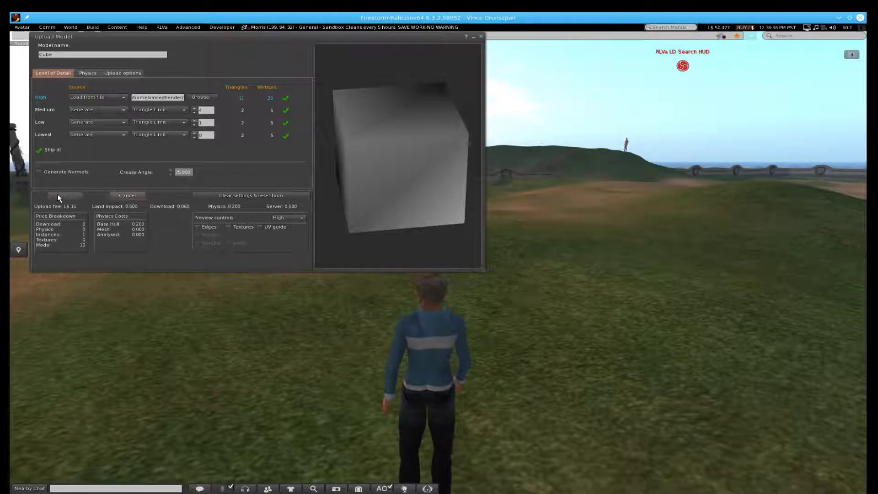
click(63, 195)
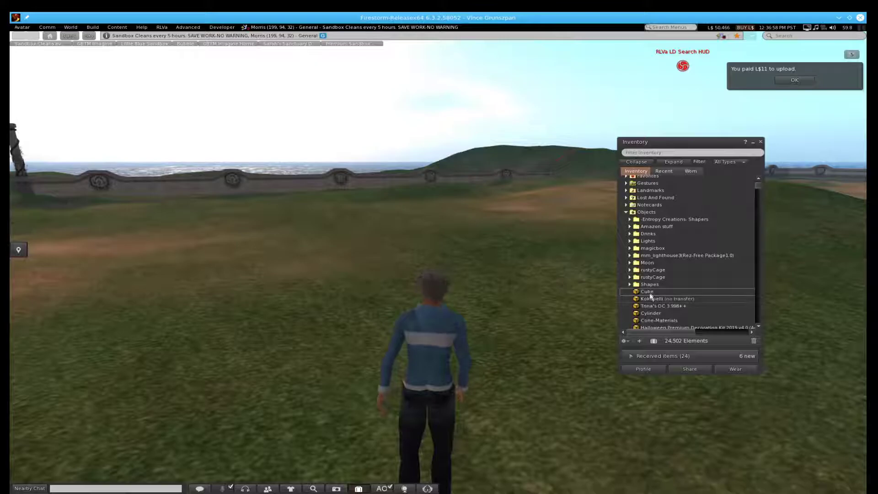
mouse_move(509, 337)
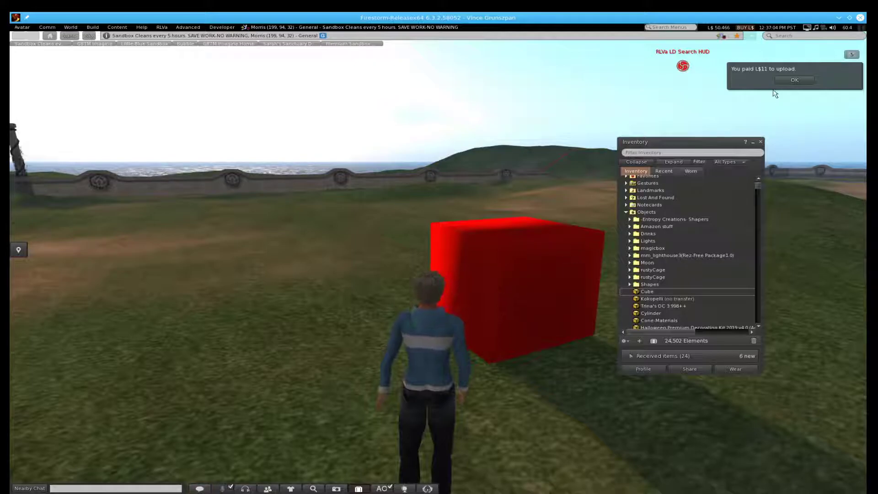
Rez the uploaded red Cube mesh beside the avatar, inspect it in Edit, then close Build
click(793, 79)
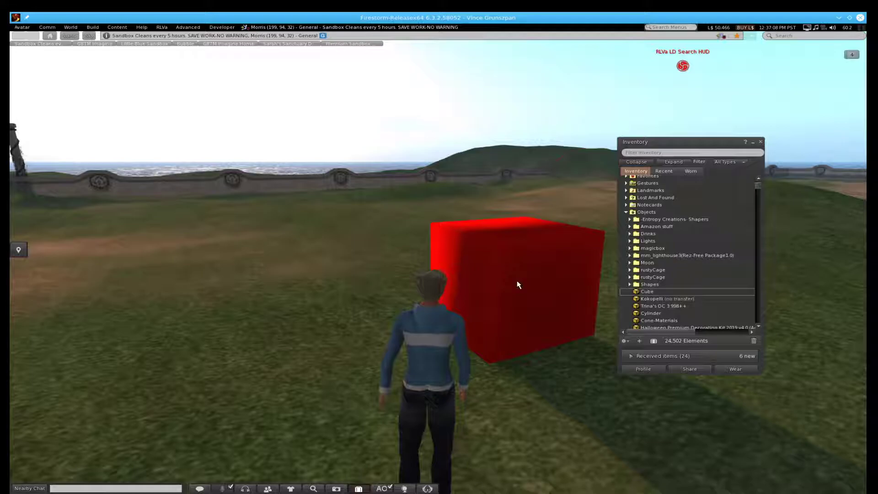
right_click(515, 283)
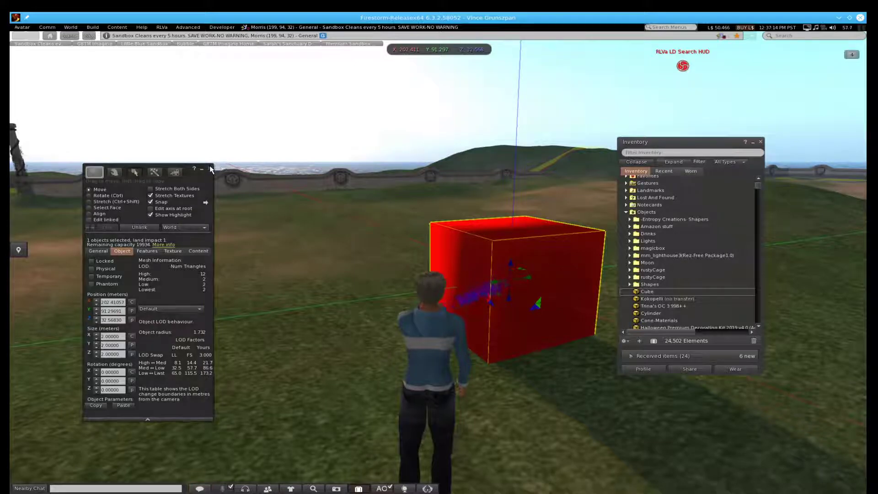
click(210, 169)
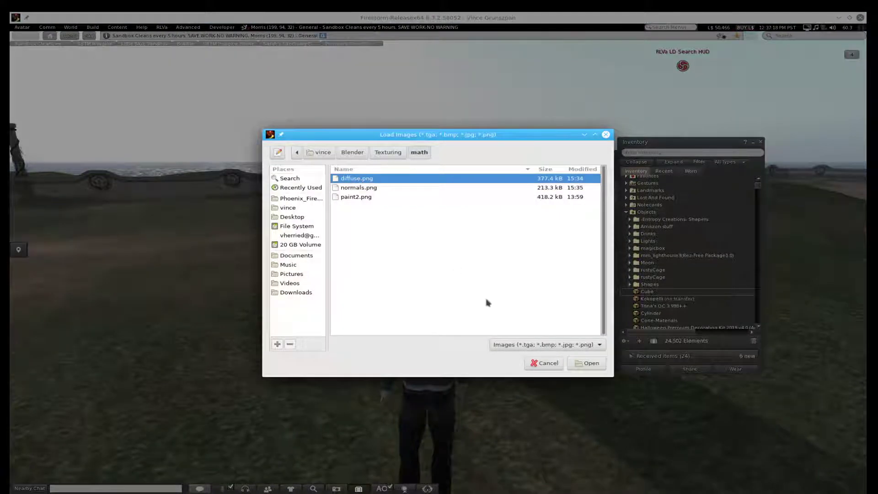
Upload diffuse.png and apply it as the cube's texture with a white colour tint
click(586, 362)
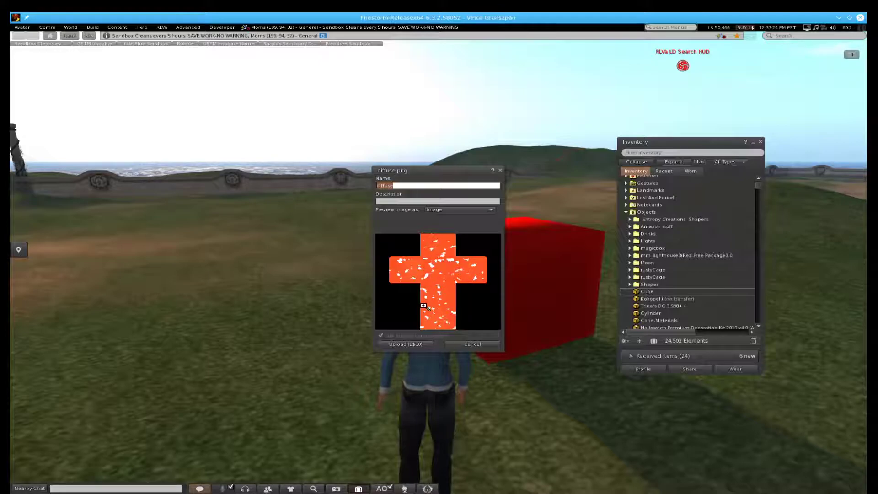
click(405, 344)
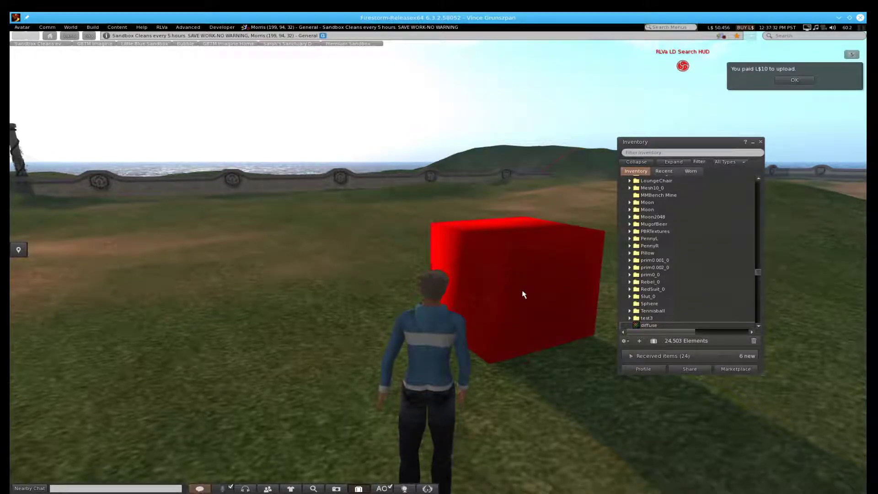
right_click(521, 291)
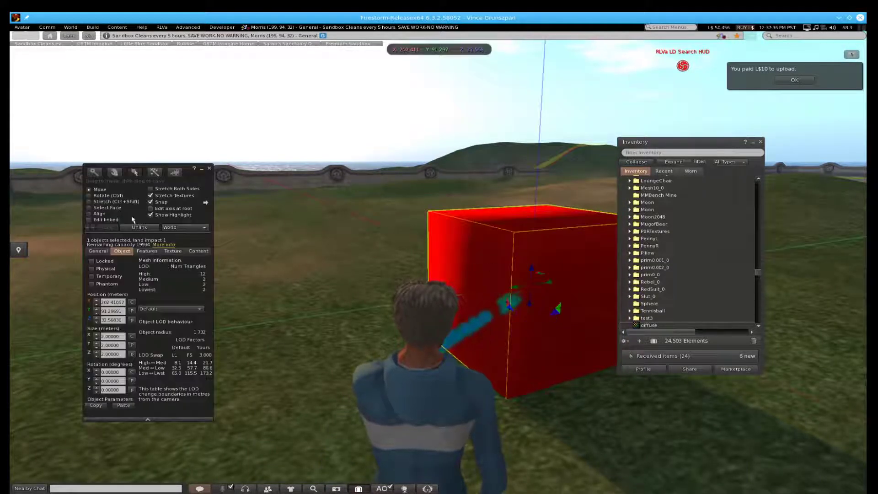
click(173, 251)
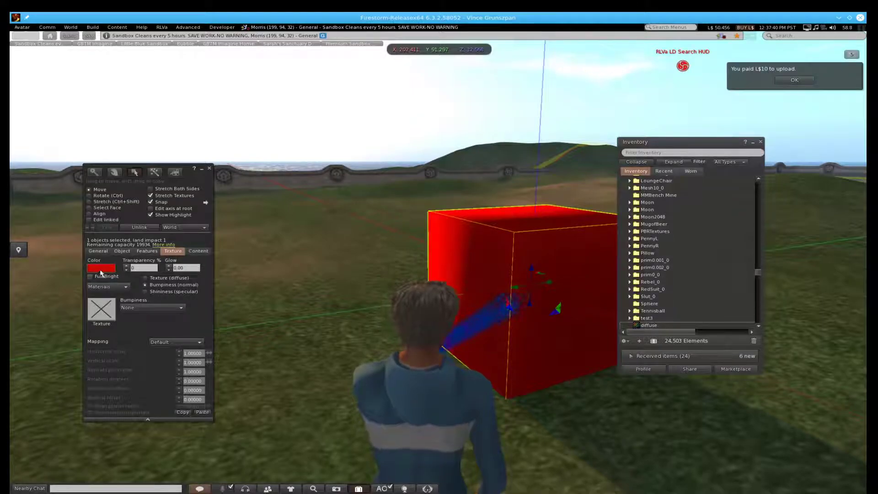
click(101, 267)
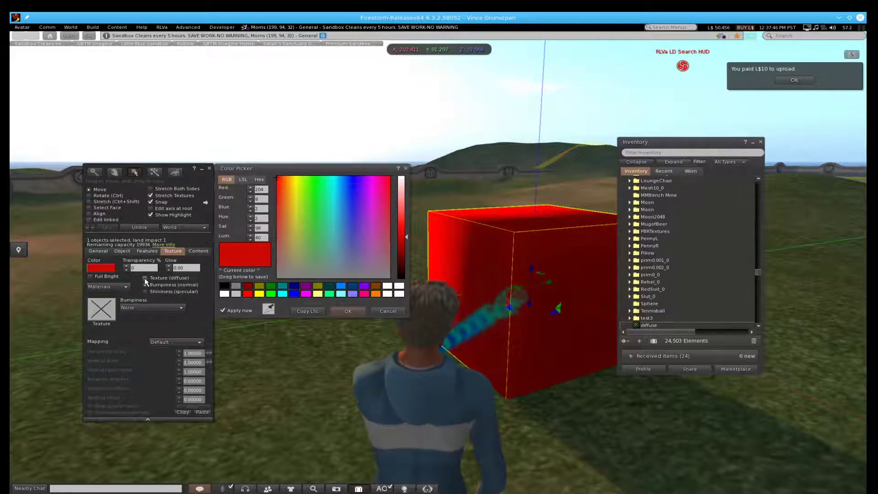
click(145, 279)
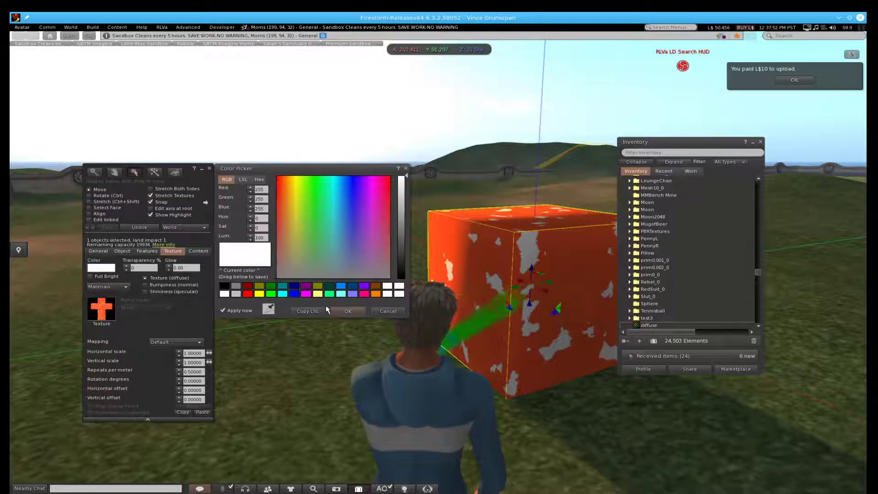
click(347, 311)
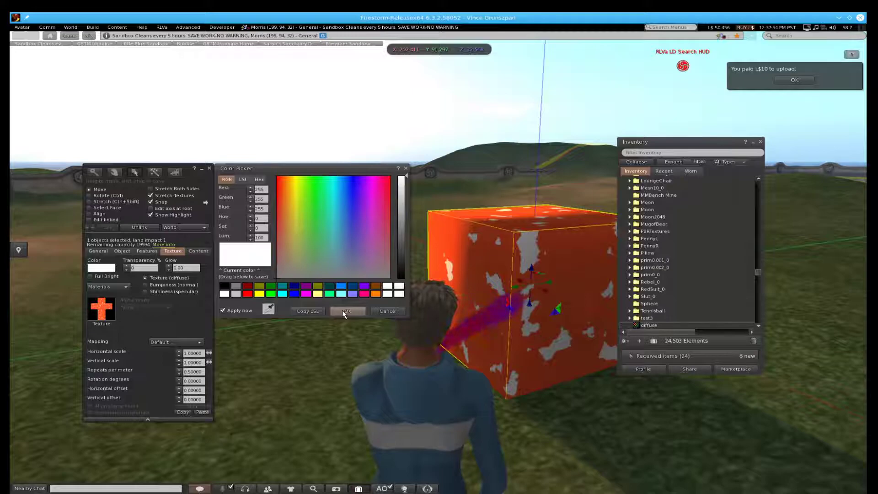
click(347, 311)
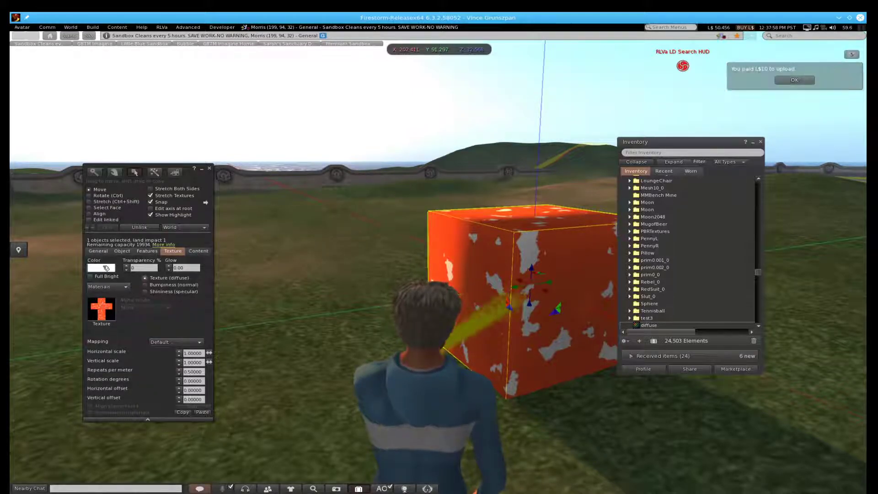
click(794, 80)
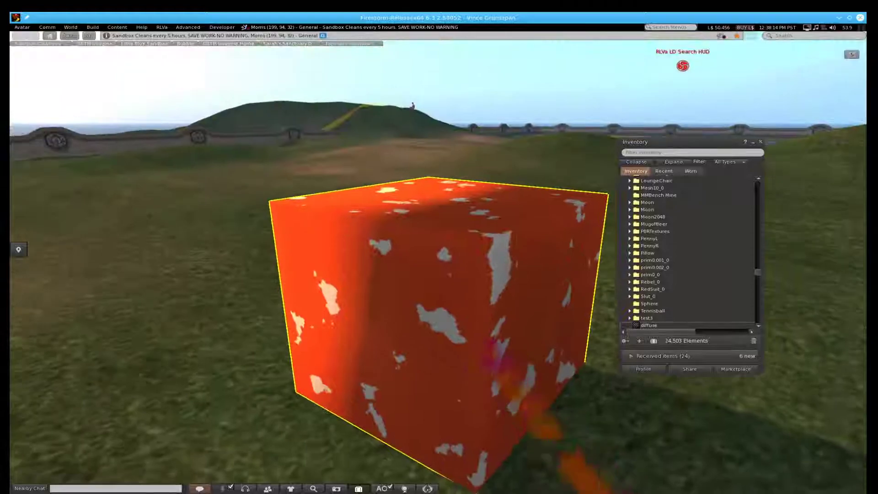
Upload normals.png as a texture for L$10
click(436, 280)
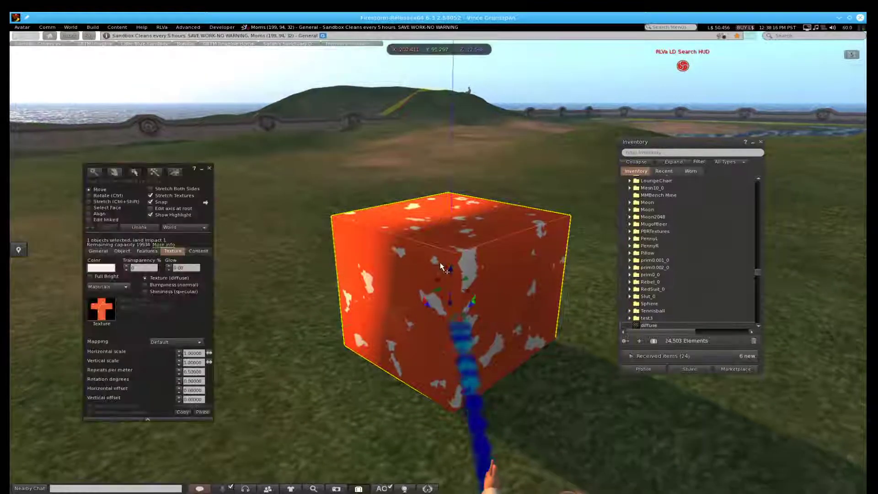
click(89, 195)
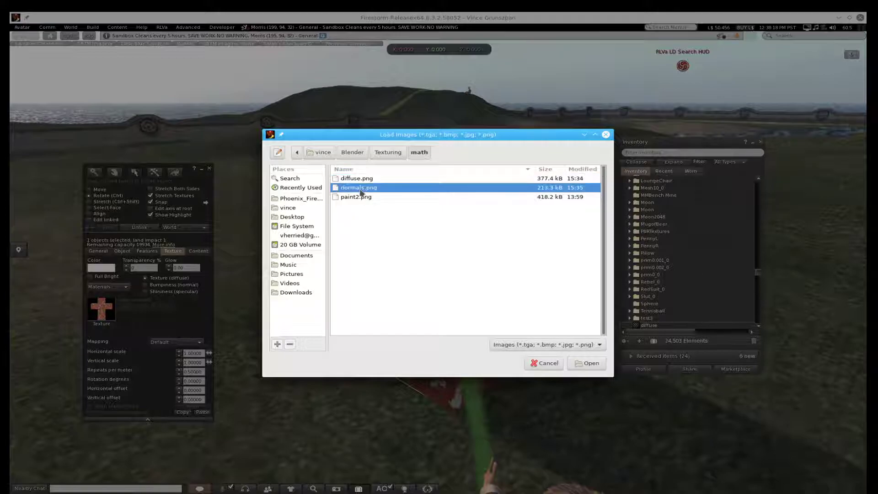
click(586, 362)
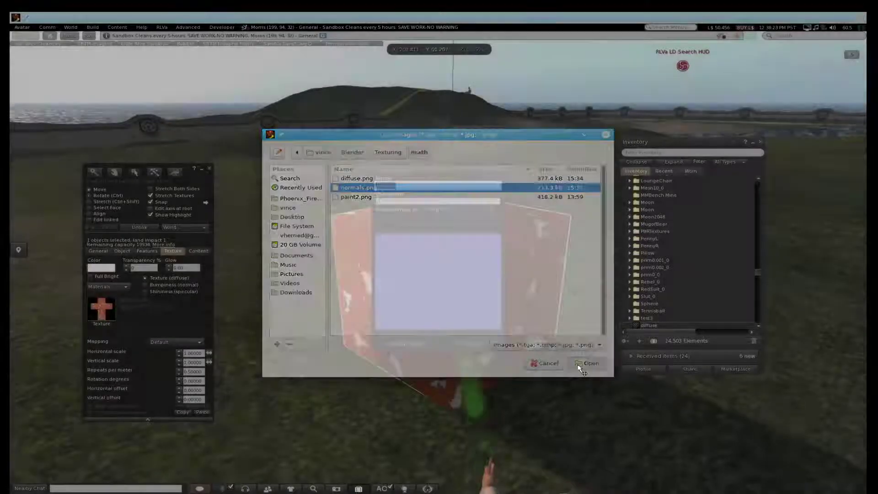
click(588, 362)
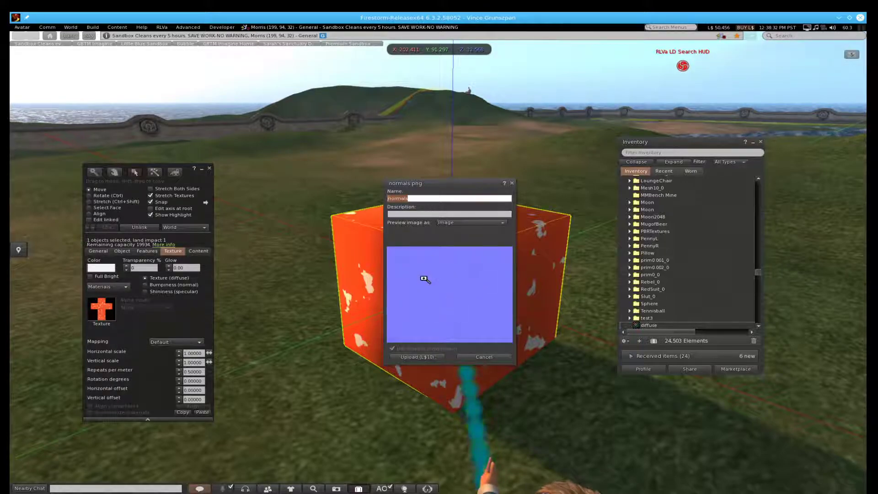
click(416, 357)
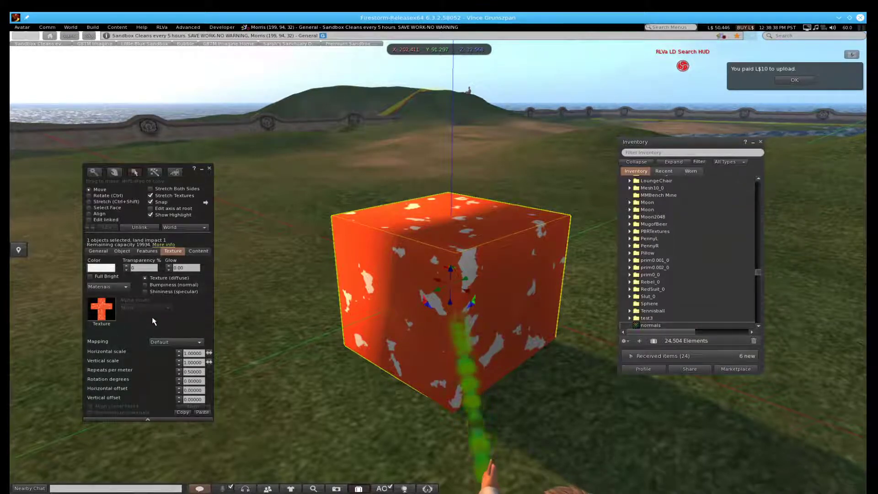
Set the cube's Bumpiness (normal) channel to the uploaded normals texture
click(145, 284)
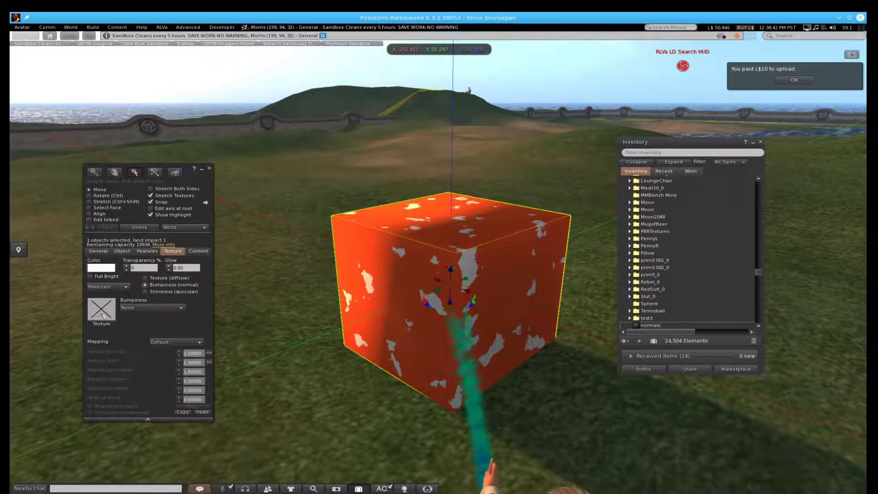
click(102, 309)
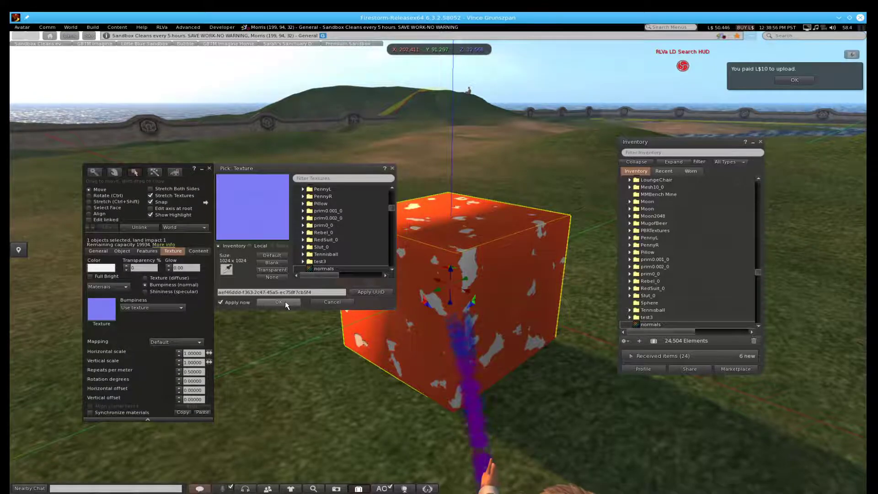
click(279, 302)
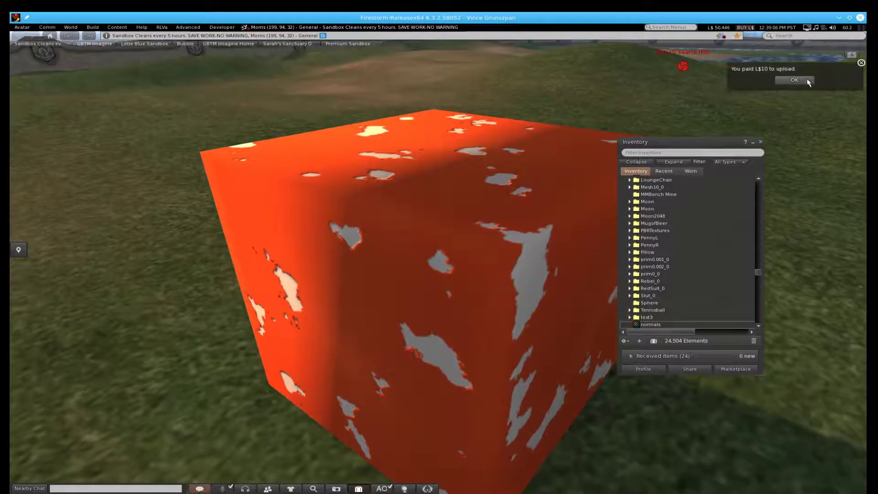
click(793, 79)
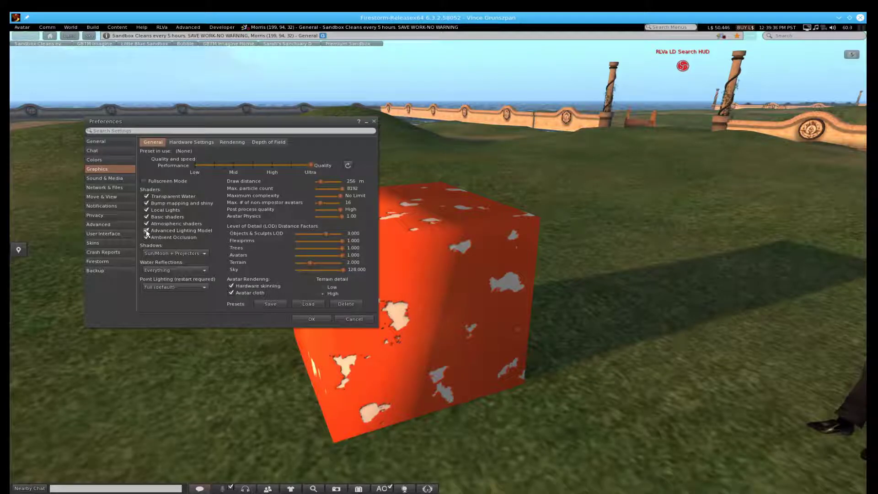
Re-enable Advanced Lighting Model in Graphics preferences after toggling it off, applying with OK
click(147, 230)
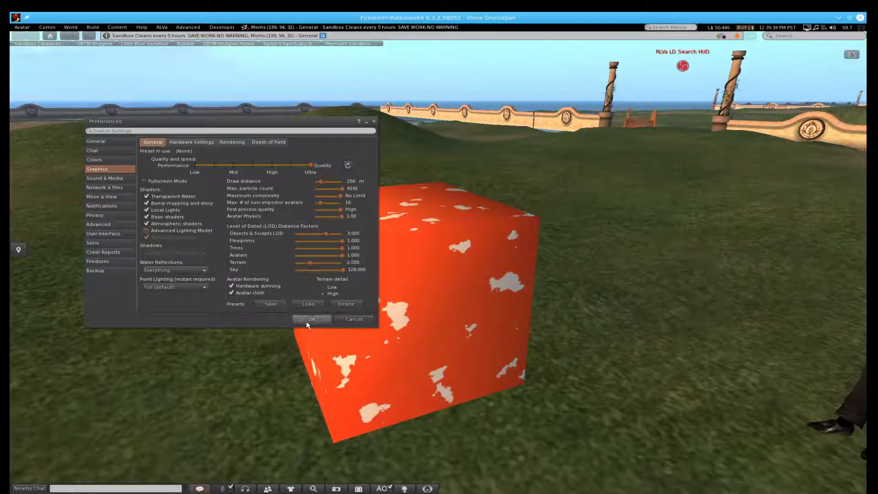
click(312, 319)
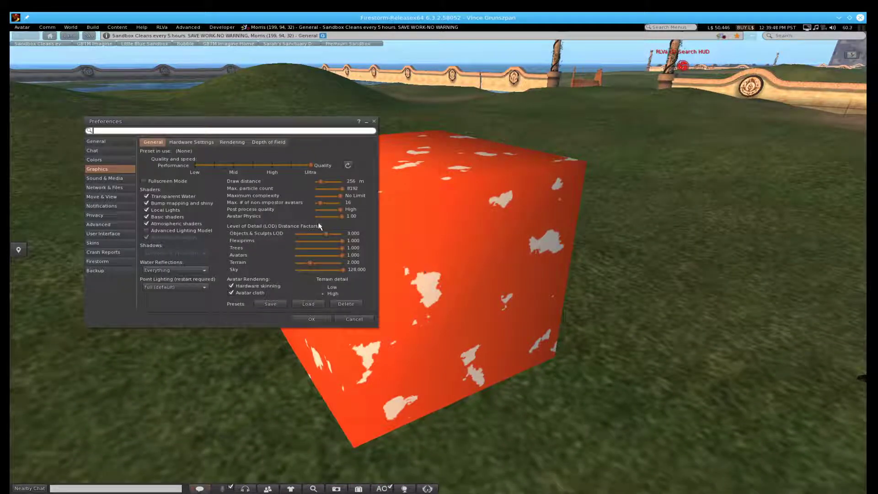
click(147, 230)
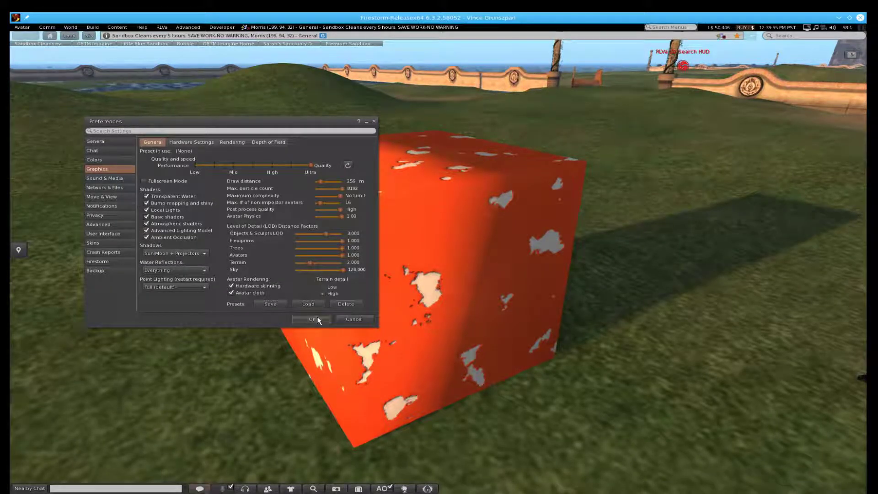
click(311, 319)
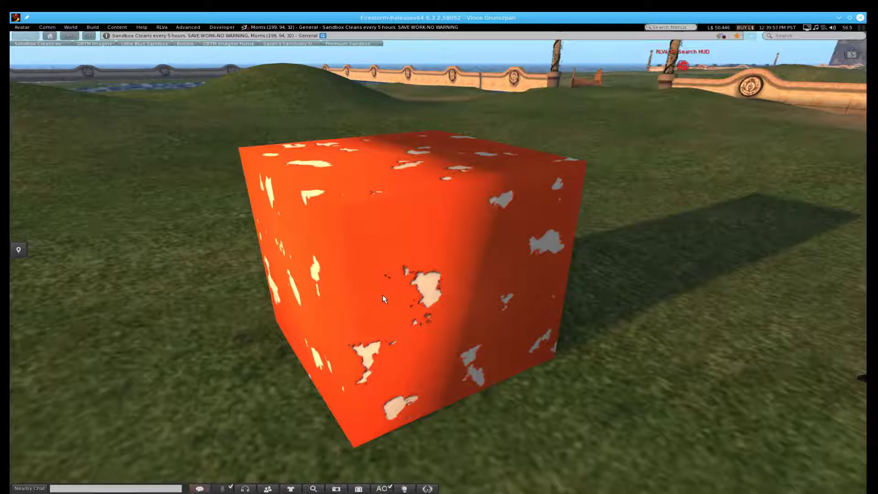